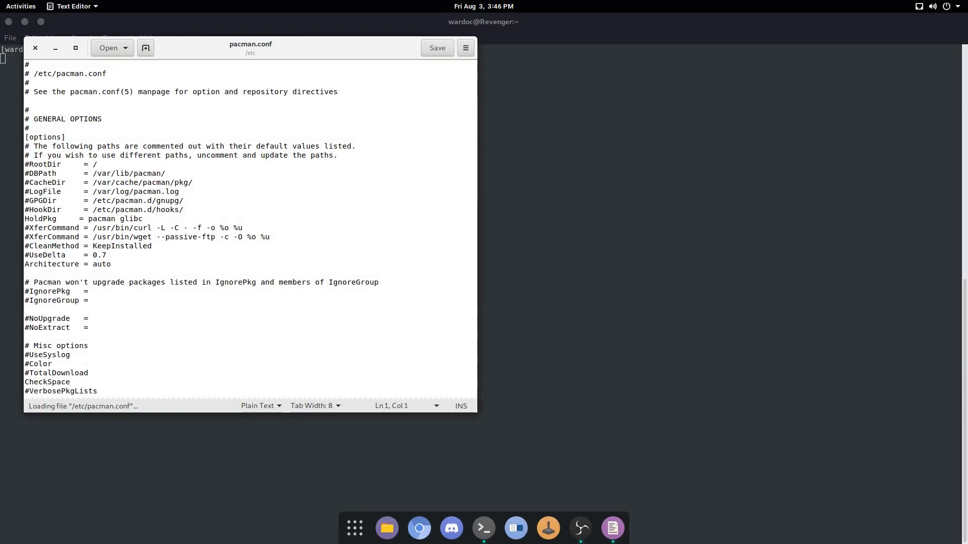
# Step: Review the added [mesa-git] repository section near the end of pacman.conf
pyautogui.scroll(-3)
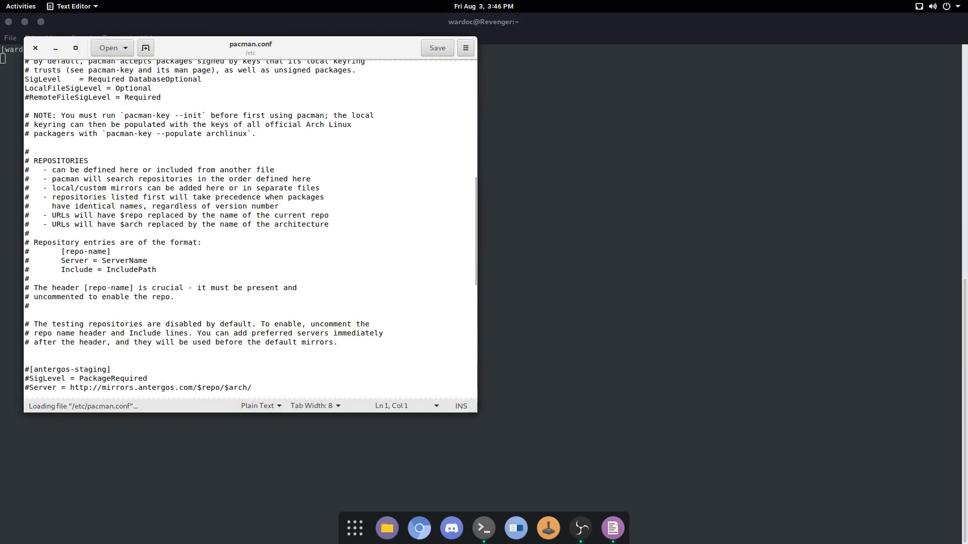
pyautogui.scroll(-3)
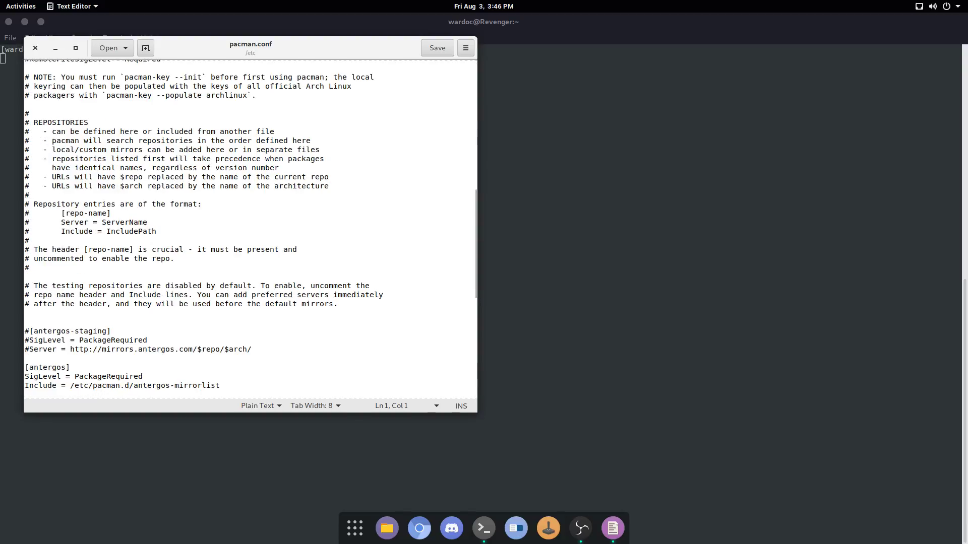
pyautogui.scroll(-3)
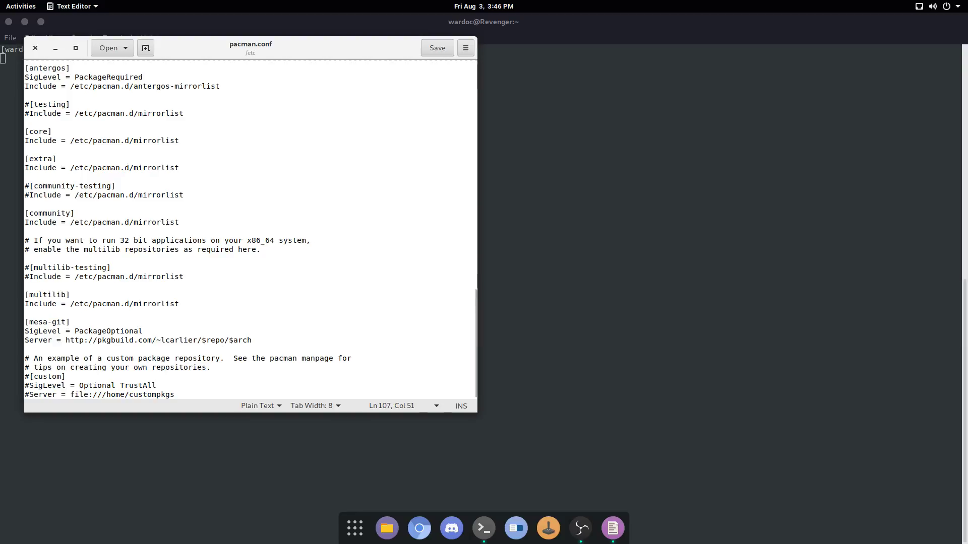
pyautogui.click(251, 339)
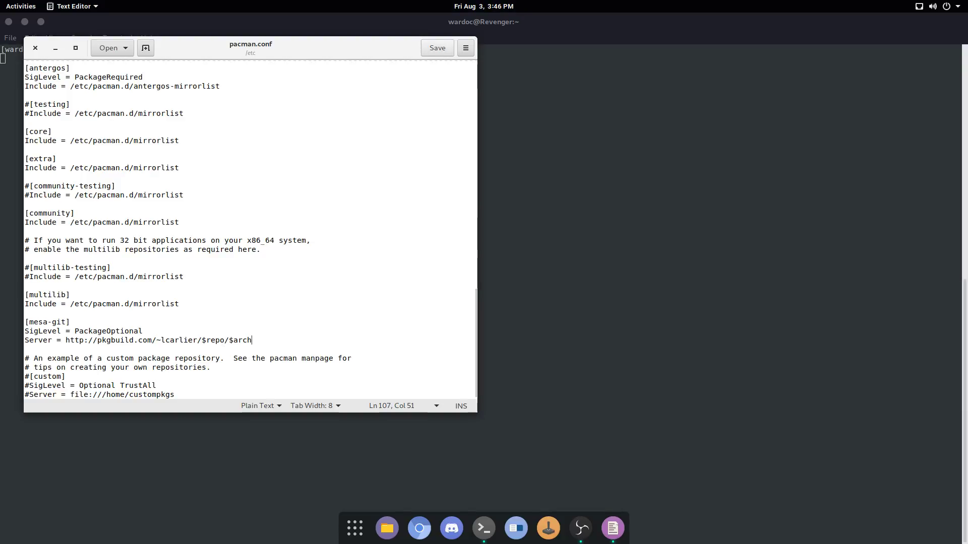
# Step: Save pacman.conf and close gedit, returning to the terminal
pyautogui.click(437, 47)
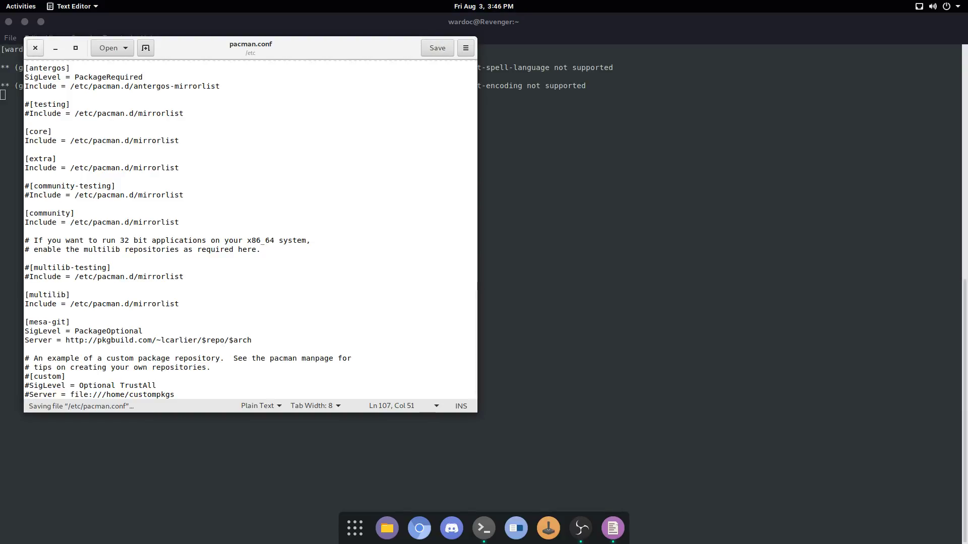
pyautogui.click(436, 48)
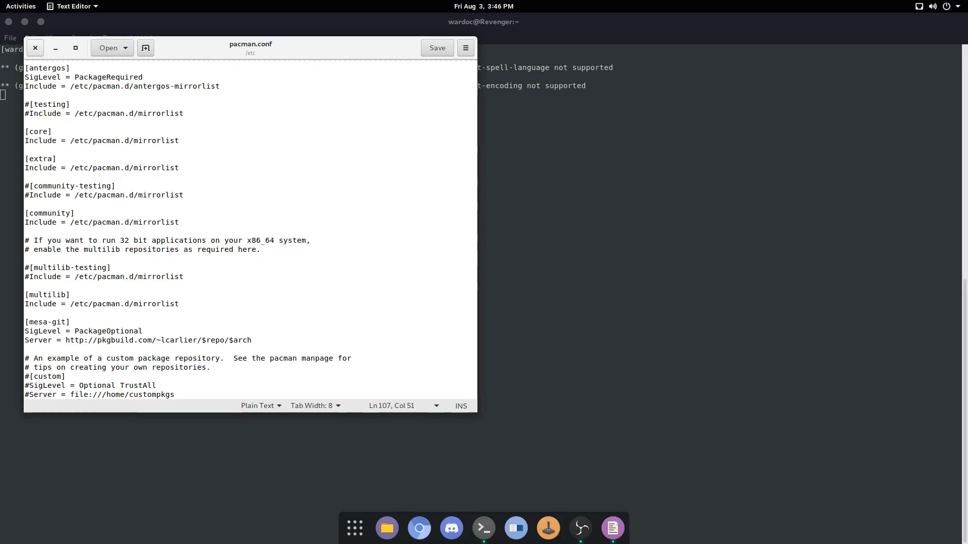
pyautogui.click(36, 48)
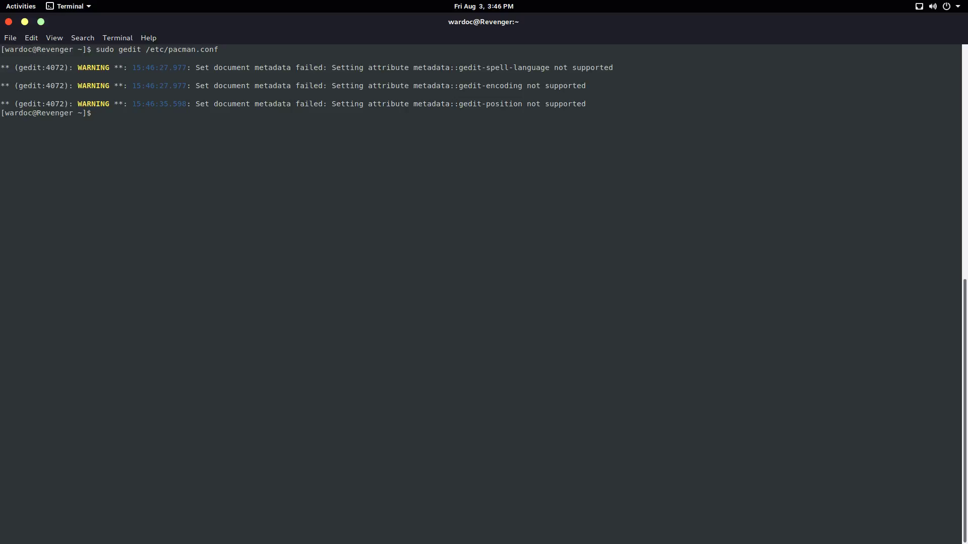
# Step: Run 'sudo pacman -Syy mesa-git', confirm with Y, then start a mesa-git-staging variant of the command
pyautogui.write('sudo pacman -Syy mesa-git')
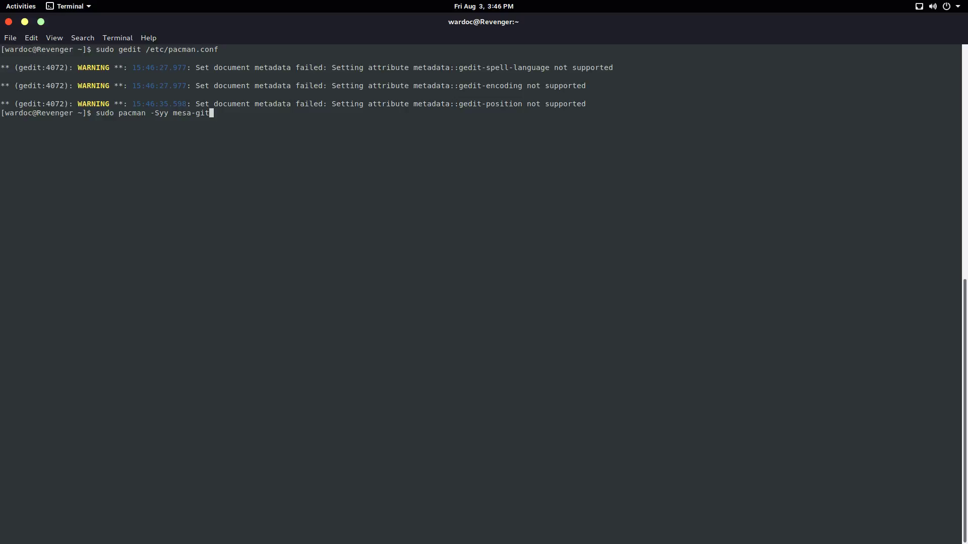
pyautogui.press('Return')
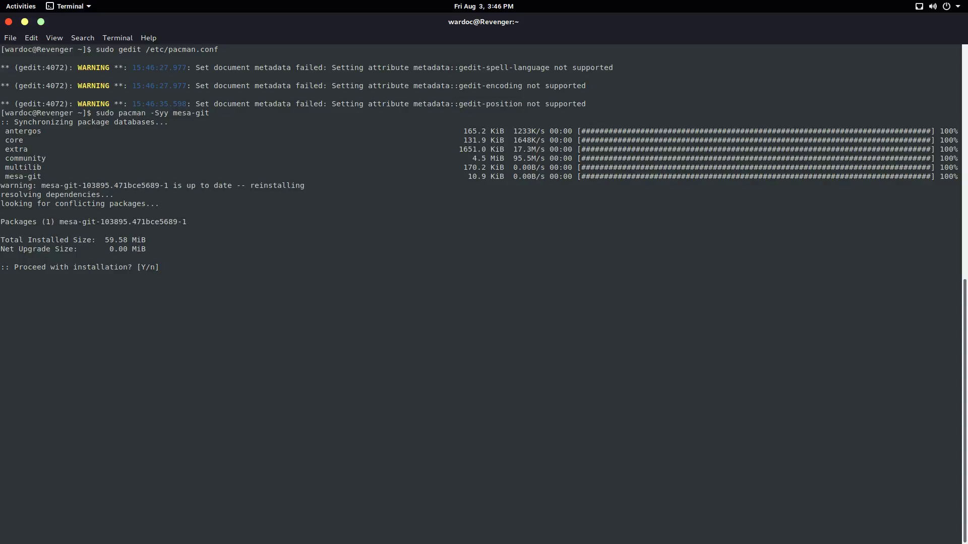
pyautogui.write('Y')
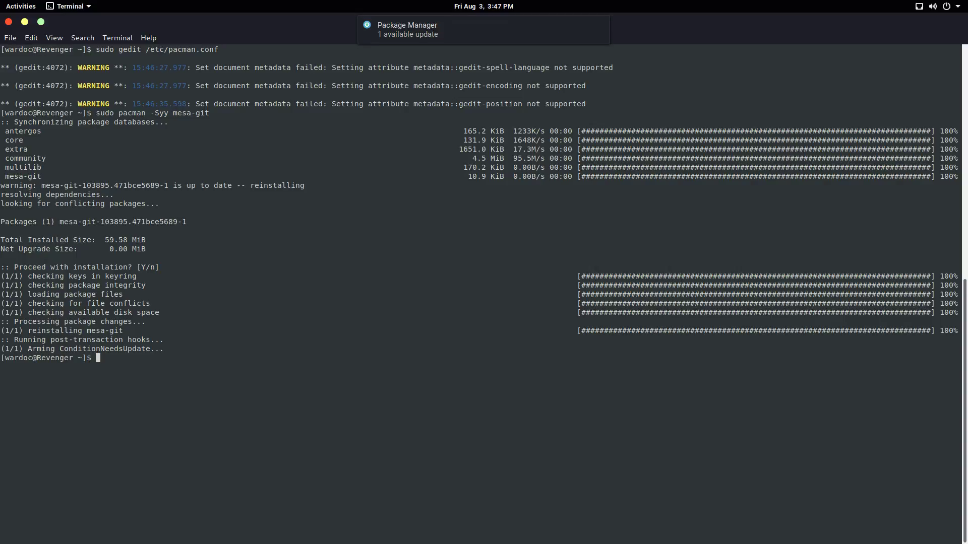
pyautogui.write('sudo pacman -Syy mesa-git')
pyautogui.write('sudo pacman -S wine')
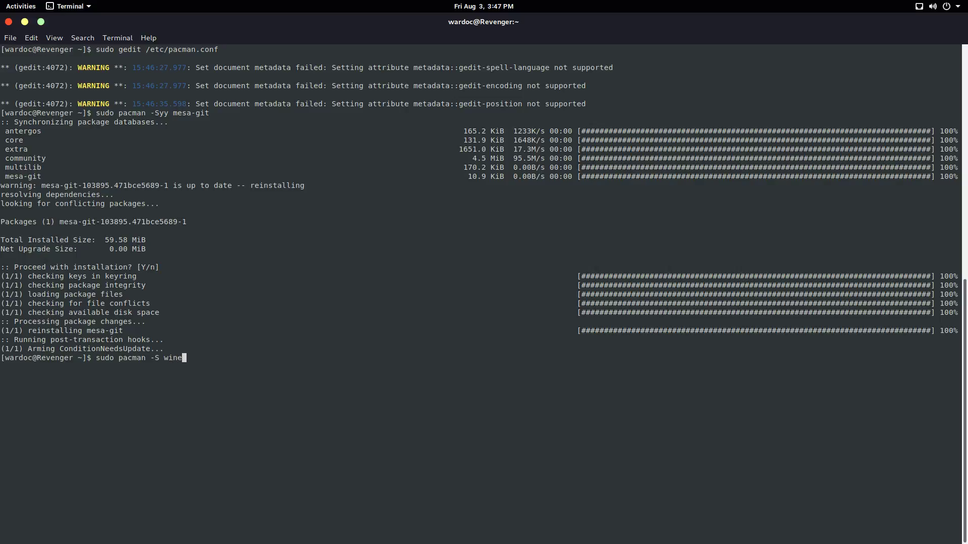
pyautogui.write('-staging')
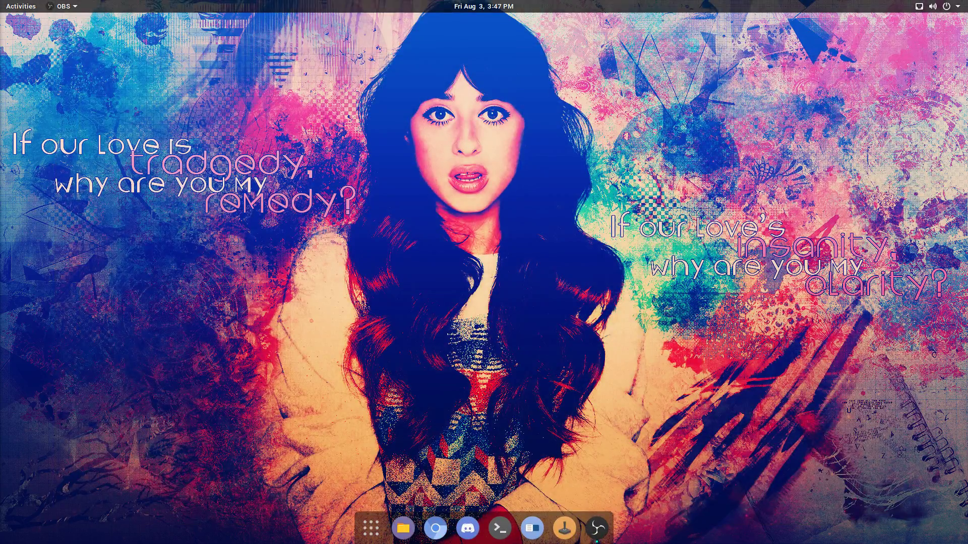
# Step: Launch Add/Remove Software from the overview and search 'llvm', inspecting the installed llvm-libs-svn package
pyautogui.click(20, 6)
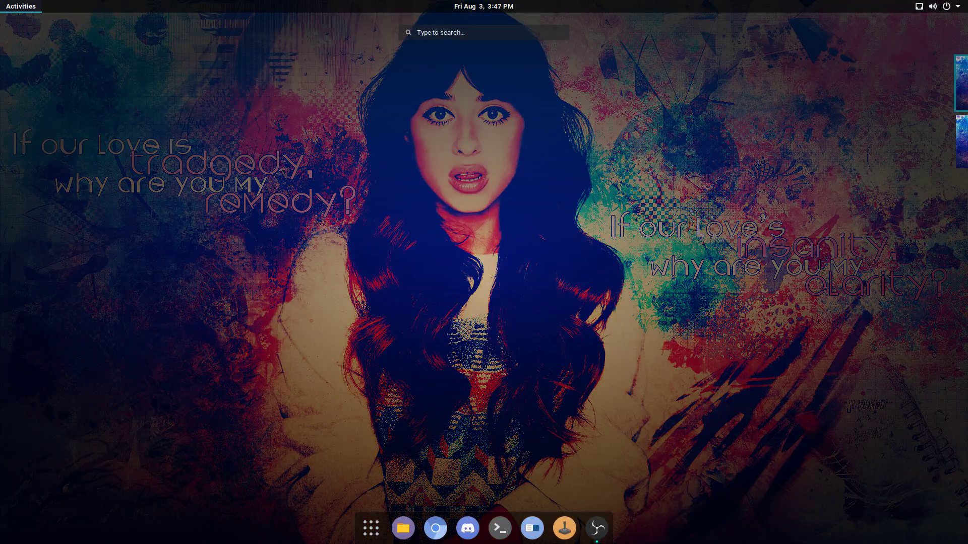
pyautogui.click(485, 33)
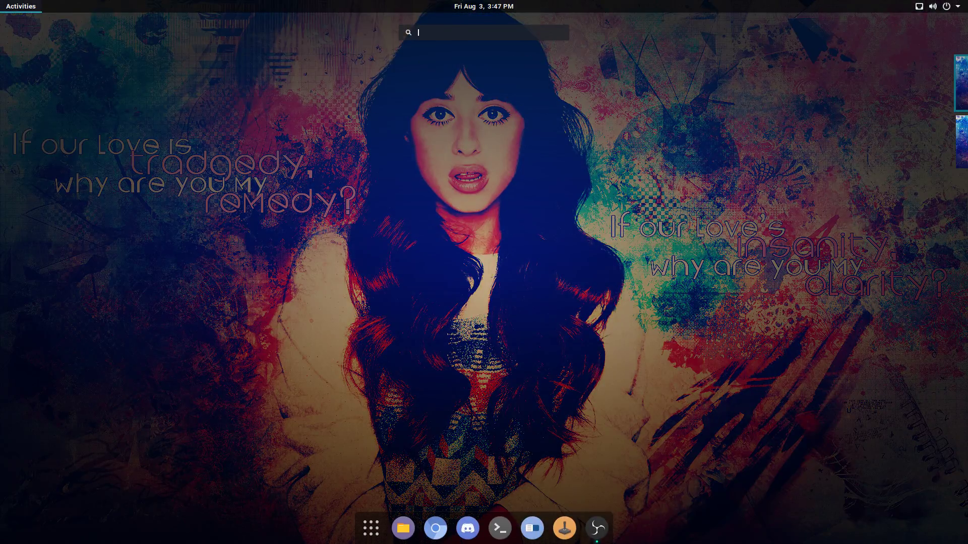
pyautogui.write('add')
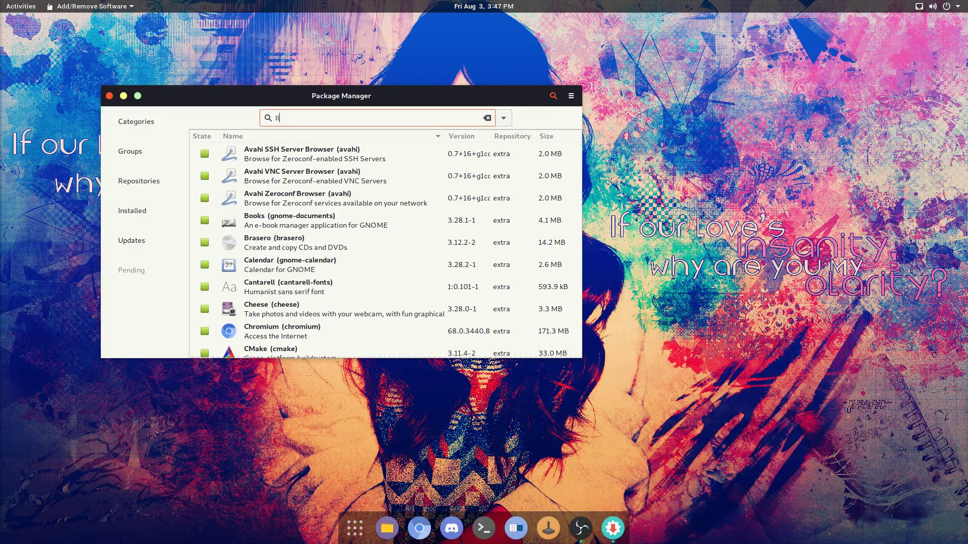
pyautogui.write('llvm')
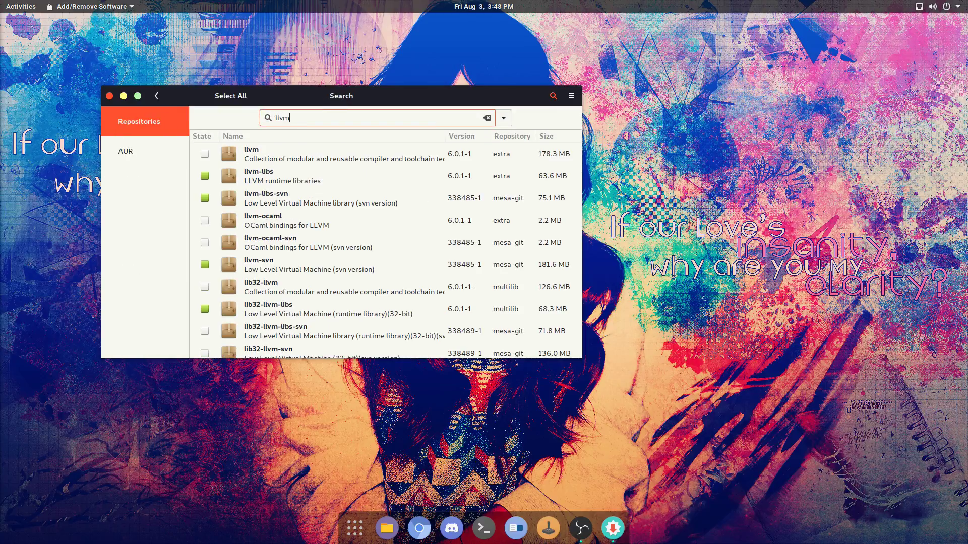
pyautogui.click(320, 199)
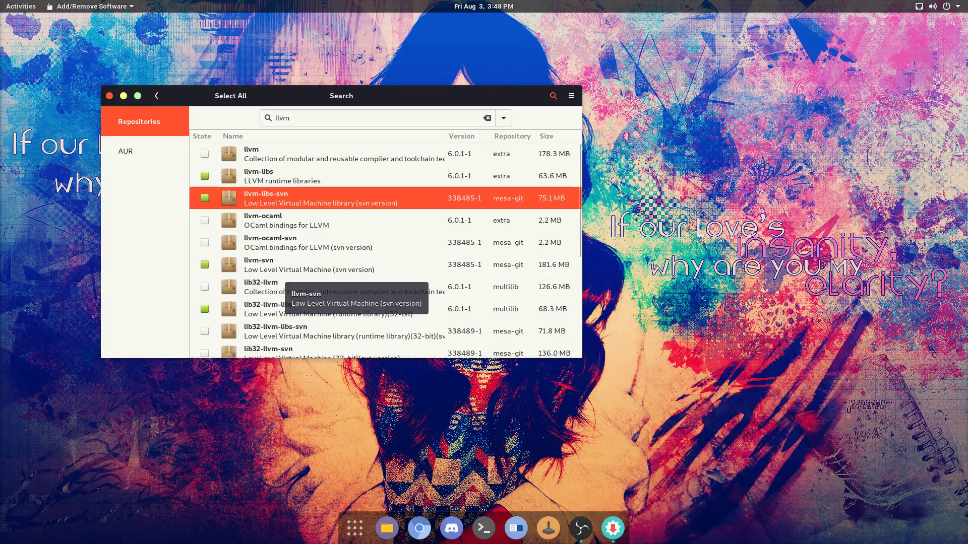
pyautogui.scroll(-3)
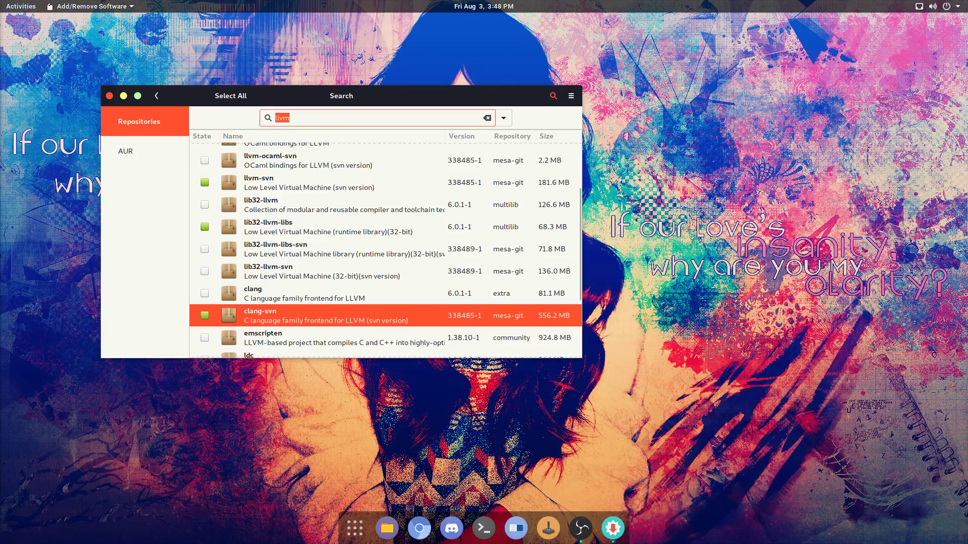
# Step: Clear the llvm search and search for 'flatpak' instead
pyautogui.click(487, 117)
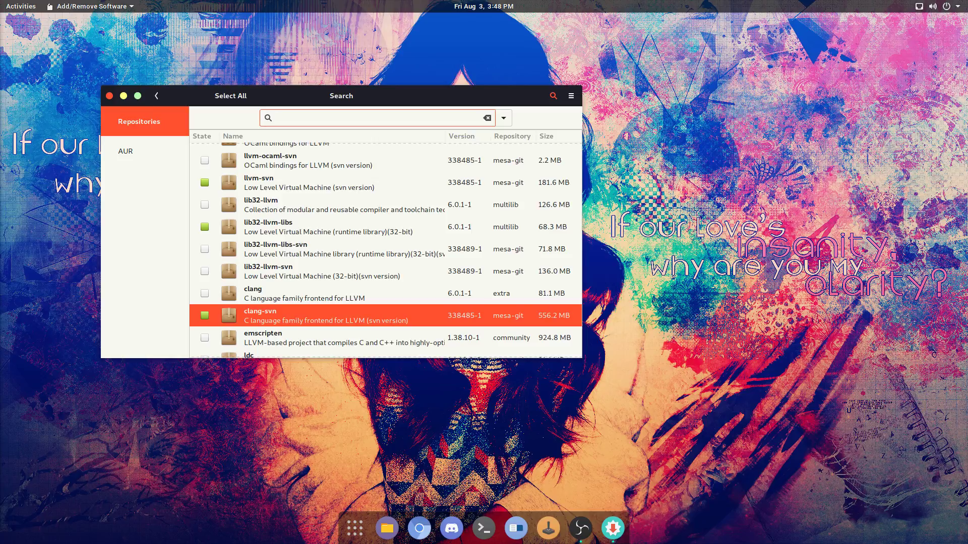
pyautogui.click(376, 117)
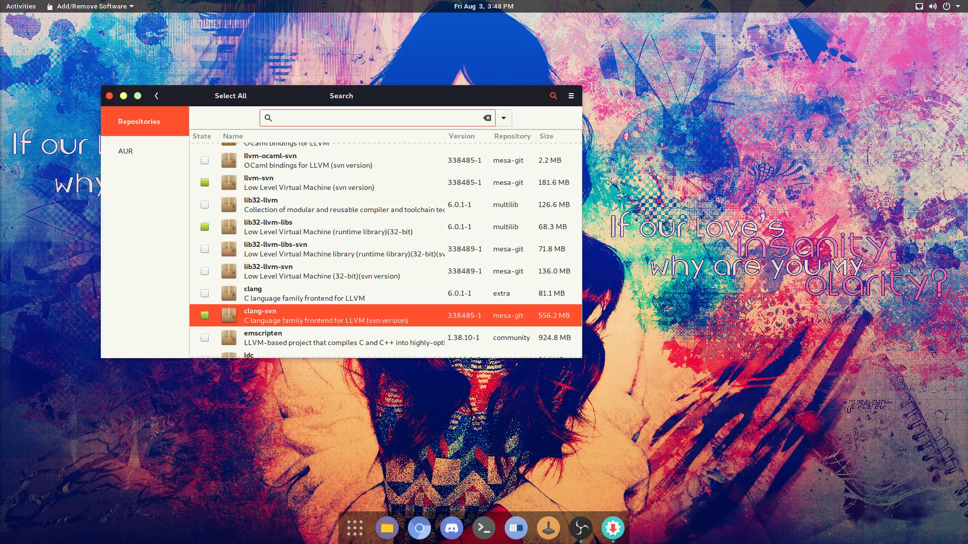
pyautogui.click(376, 117)
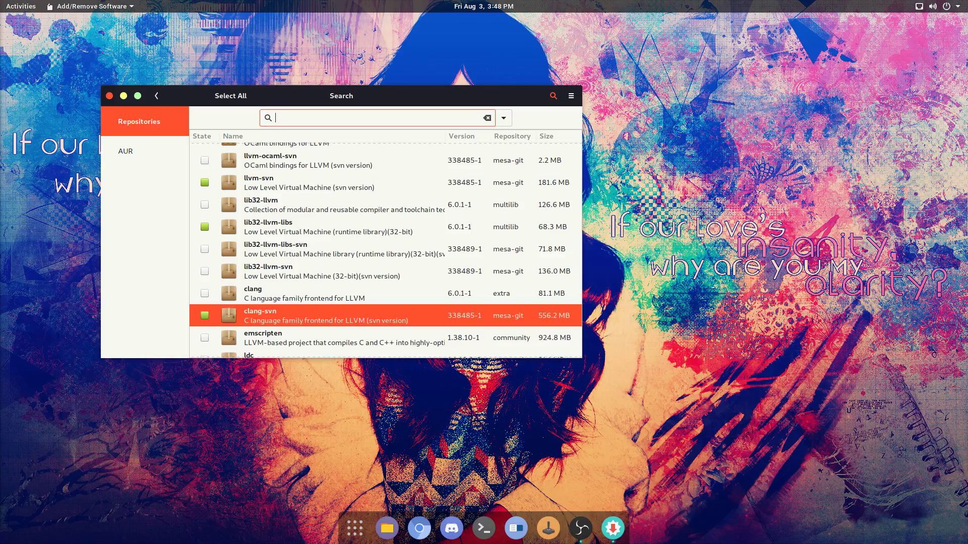
pyautogui.write('flatpak')
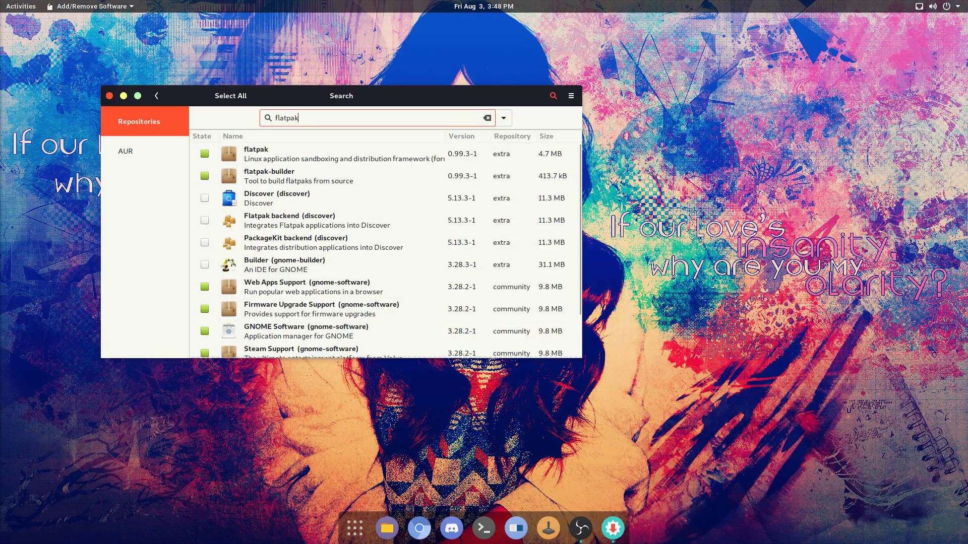
# Step: Look through flatpak-builder and Discover results and mark the PackageKit backend and Builder for install
pyautogui.click(340, 153)
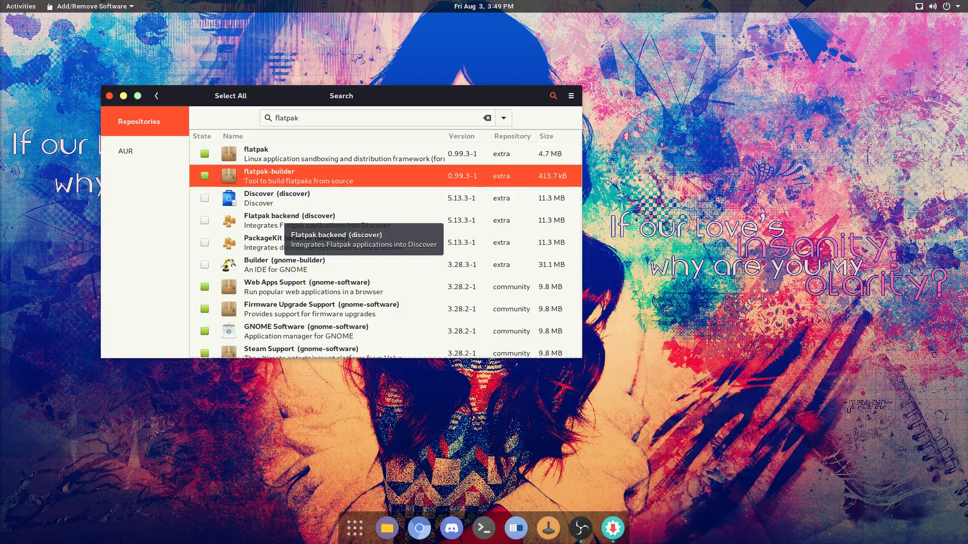
pyautogui.scroll(-3)
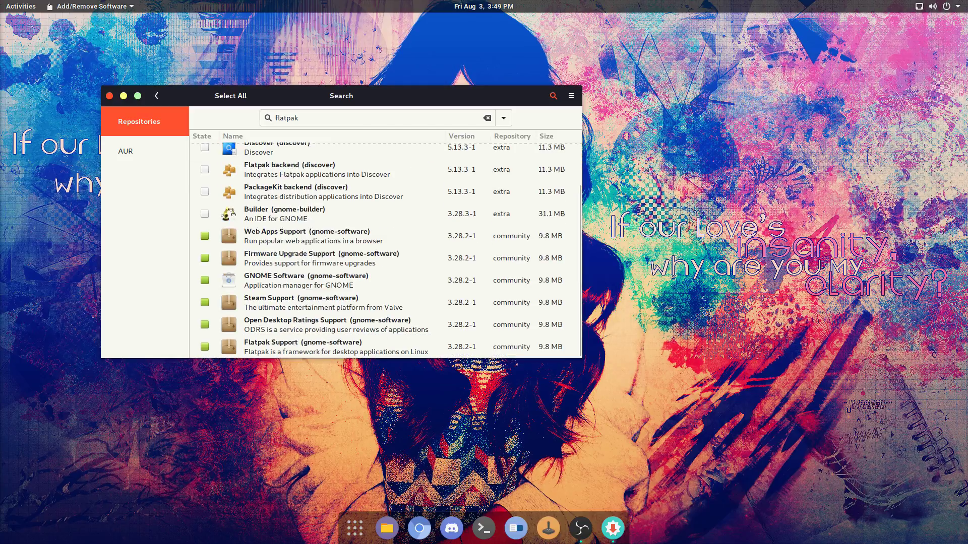
pyautogui.moveTo(298, 281)
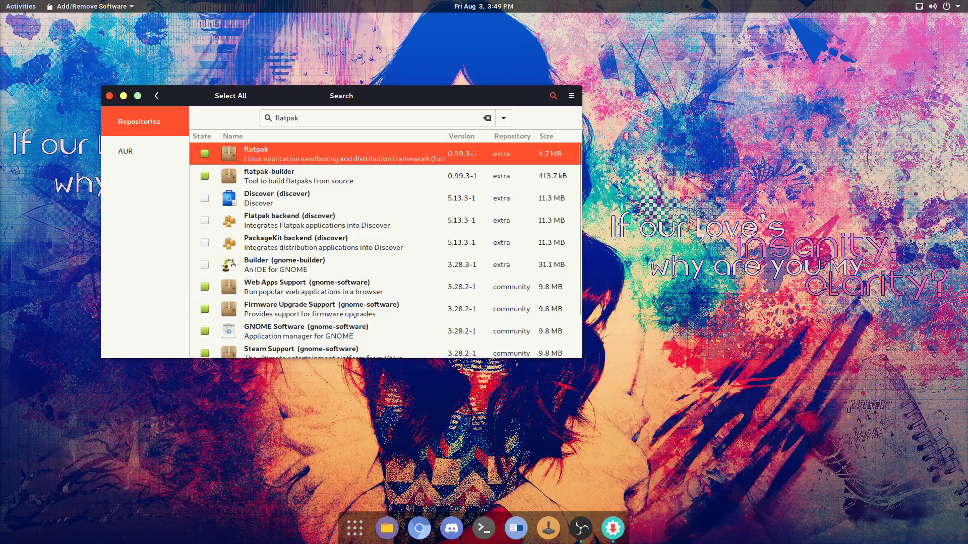
pyautogui.click(277, 197)
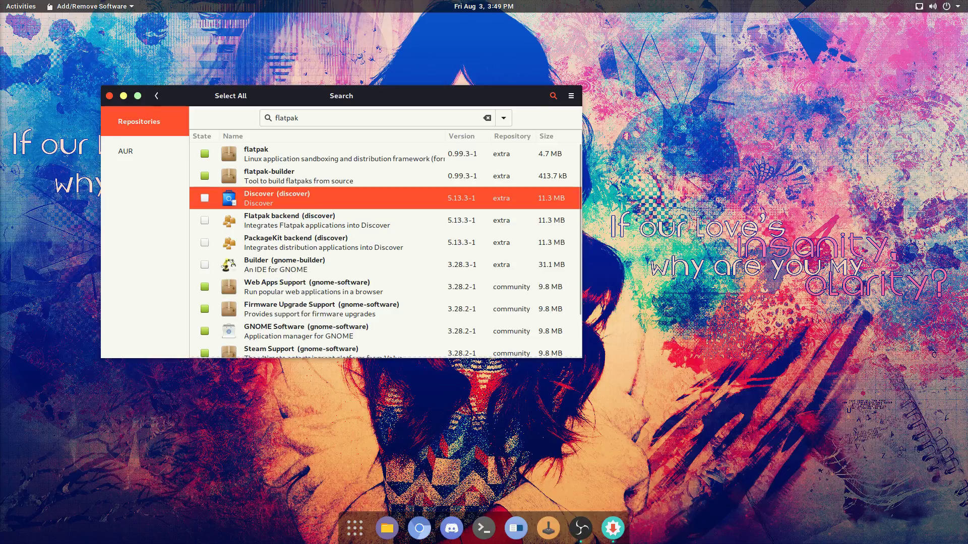
pyautogui.click(323, 243)
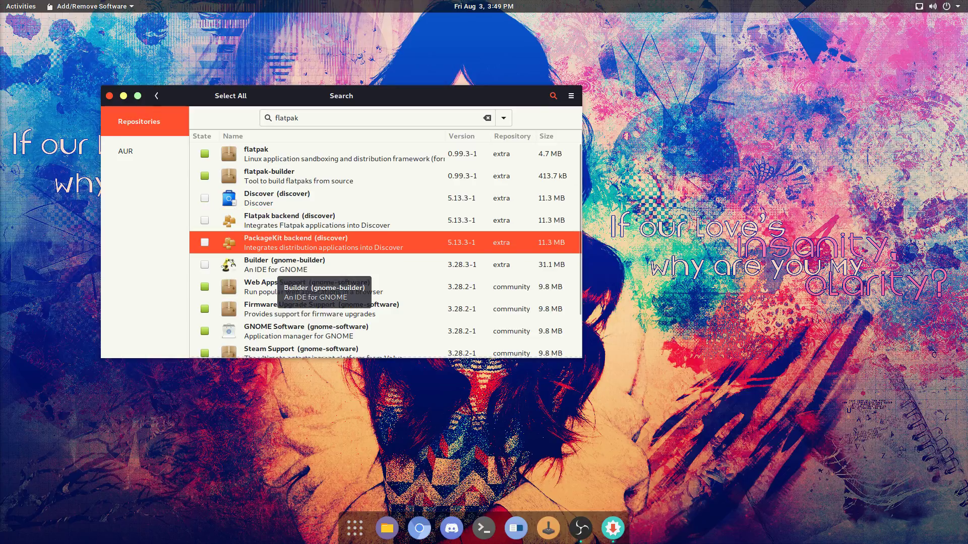
pyautogui.scroll(-3)
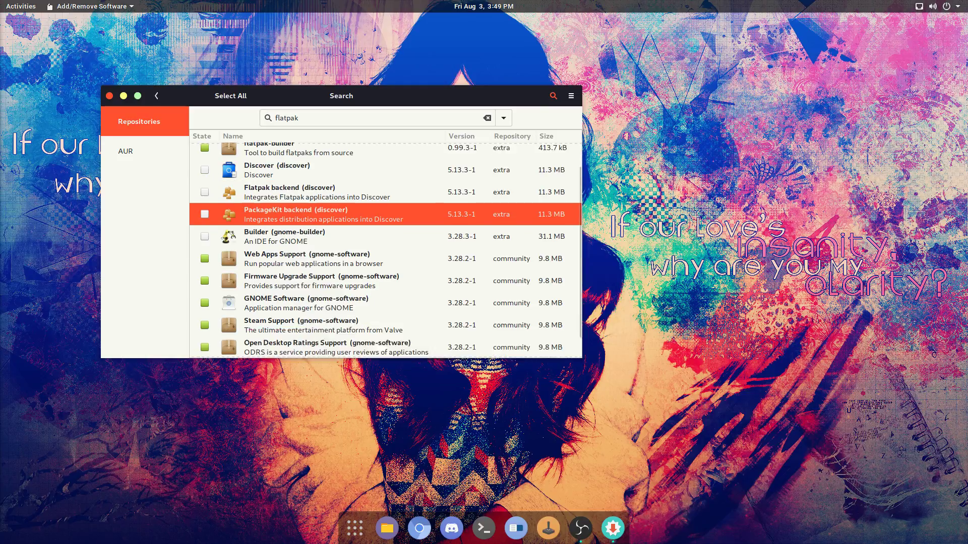
pyautogui.scroll(-3)
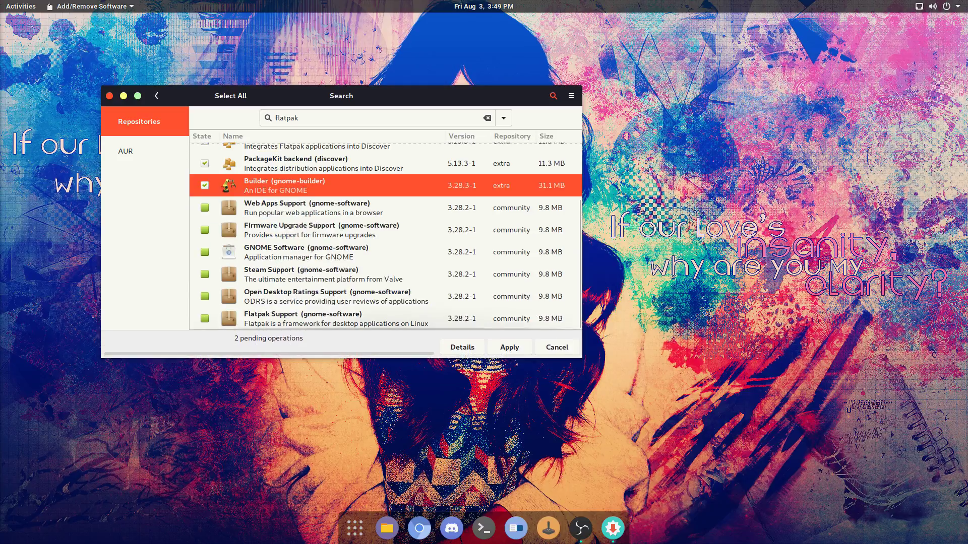
# Step: Apply the installs, choosing phonon-qt5-vlc as provider and dismissing the dependency cycle warning
pyautogui.click(508, 346)
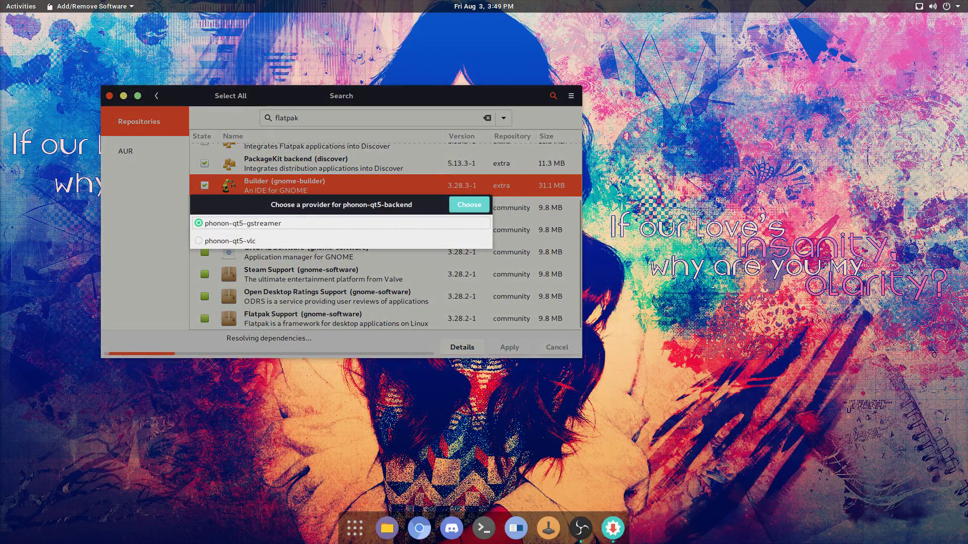
pyautogui.click(199, 241)
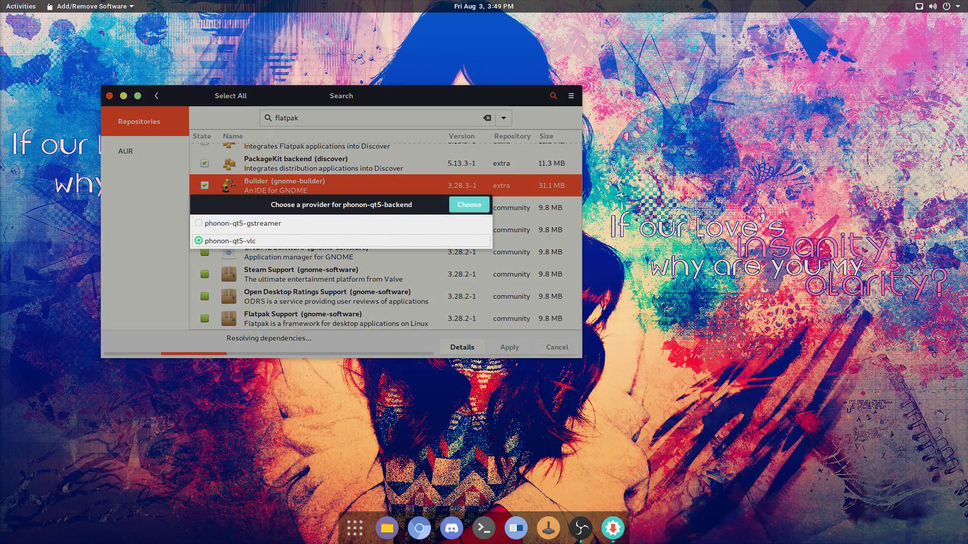
pyautogui.click(468, 204)
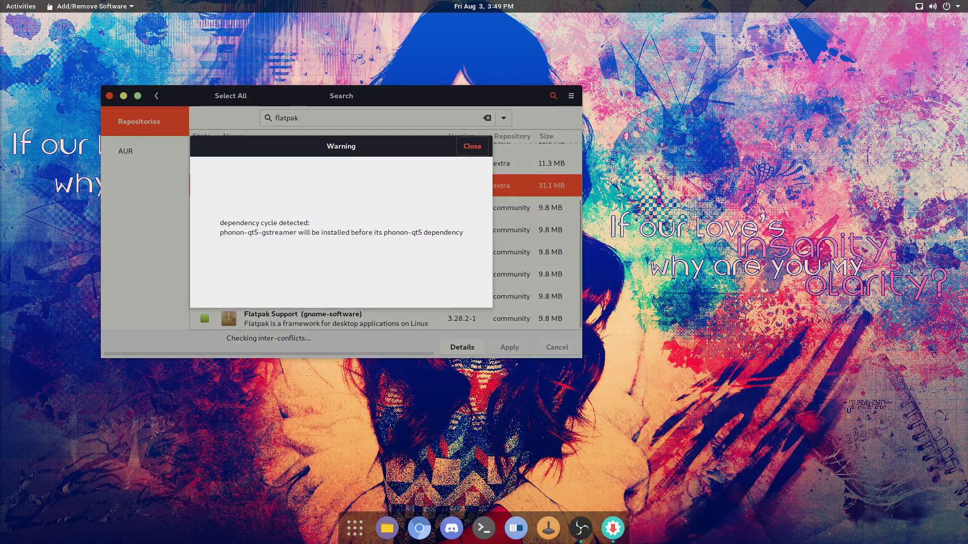
pyautogui.click(472, 146)
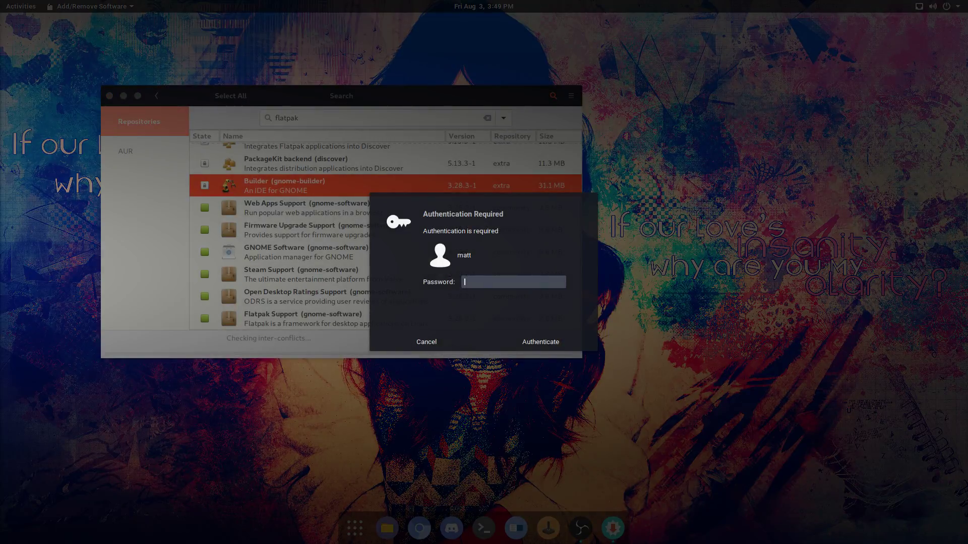
# Step: Authenticate with the password to authorise the queued installation
pyautogui.click(538, 342)
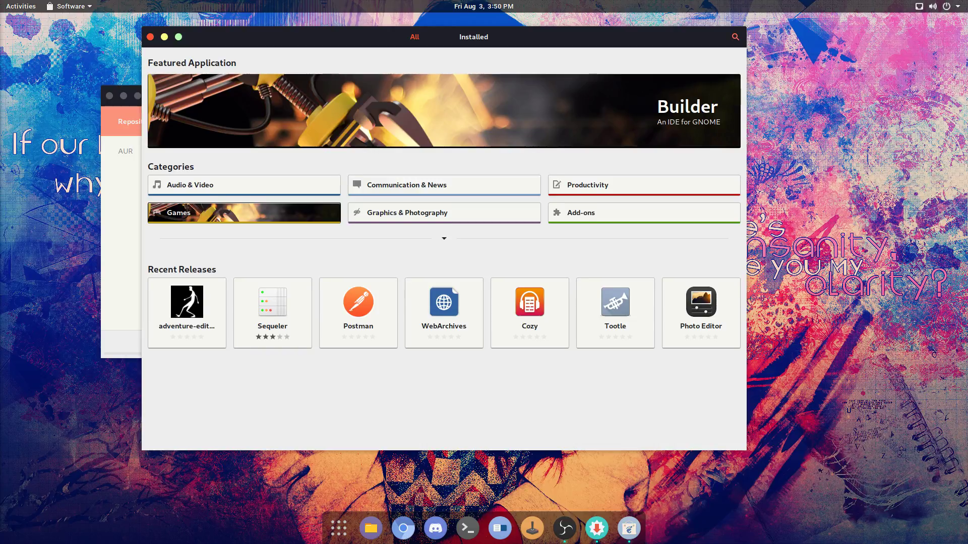
# Step: Search GNOME Software for Discord and then Spotify, clearing the search box each time
pyautogui.write('discord')
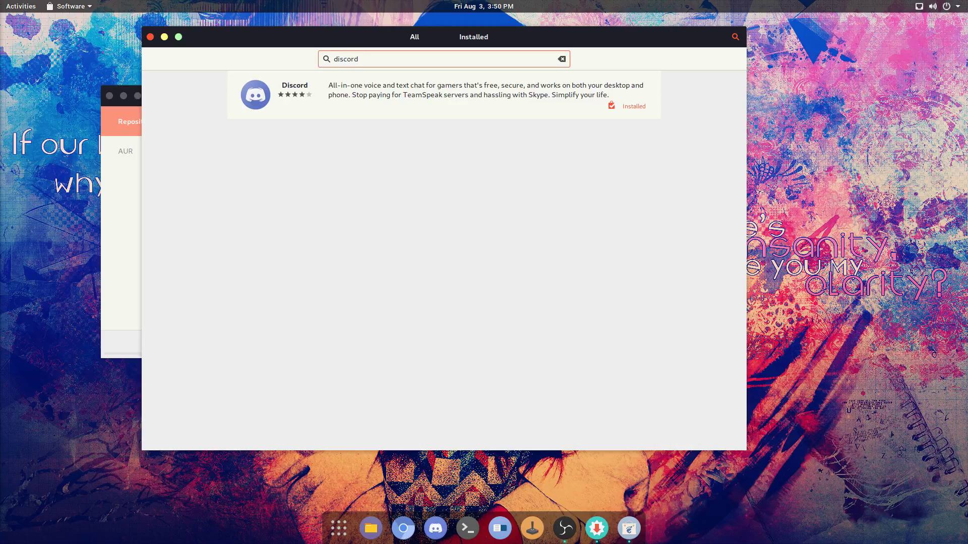
pyautogui.click(561, 59)
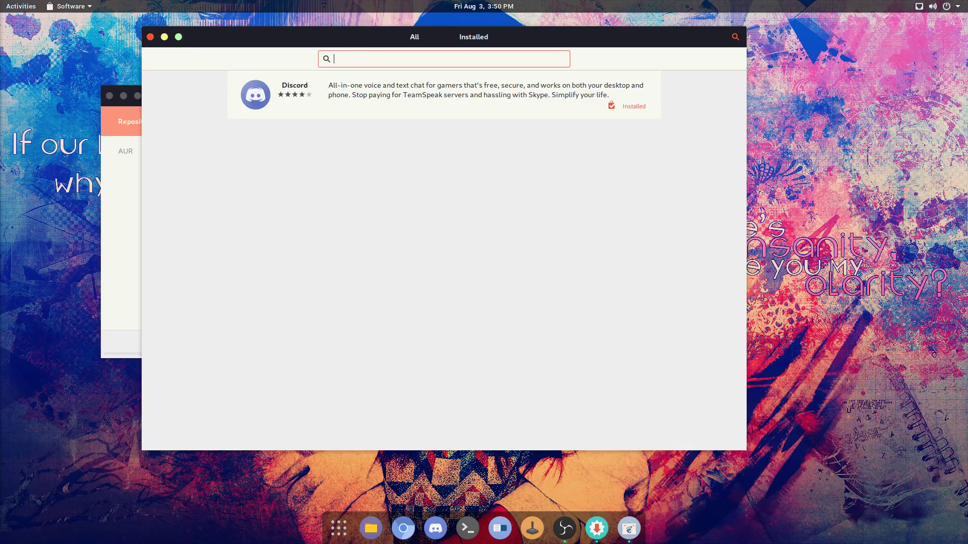
pyautogui.write('spot')
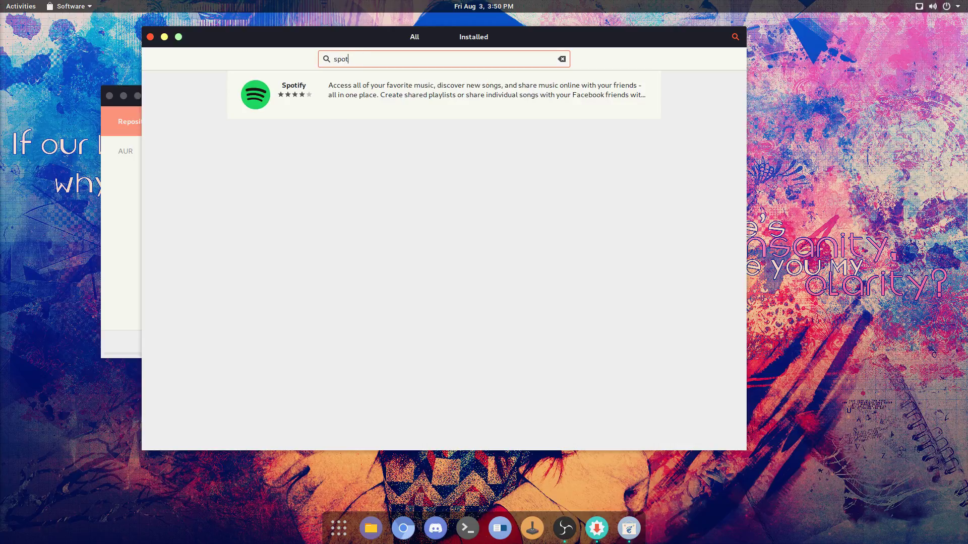
pyautogui.click(560, 59)
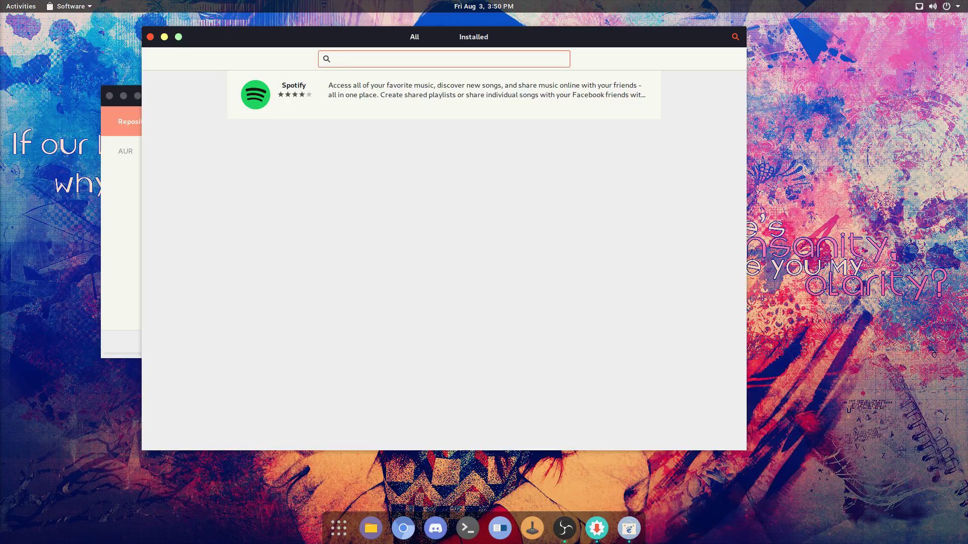
pyautogui.click(444, 59)
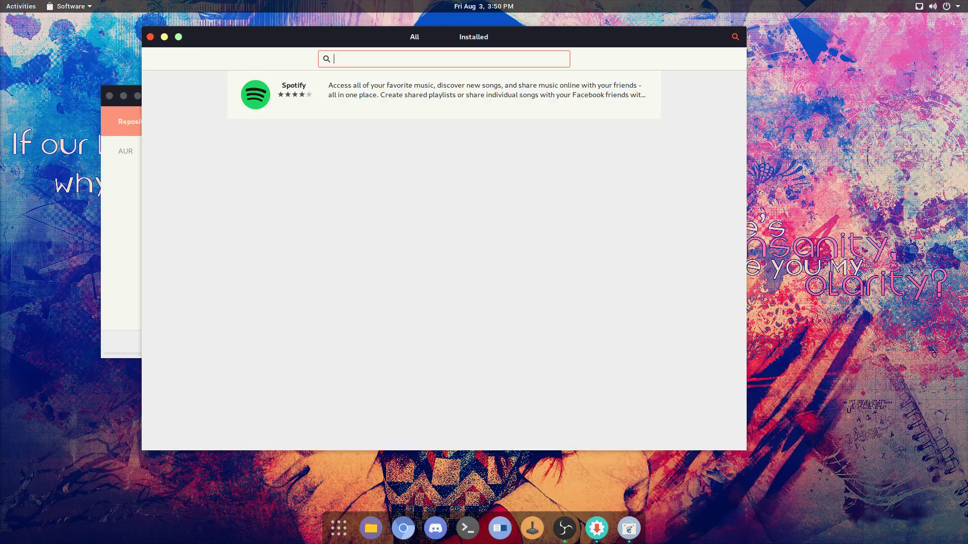